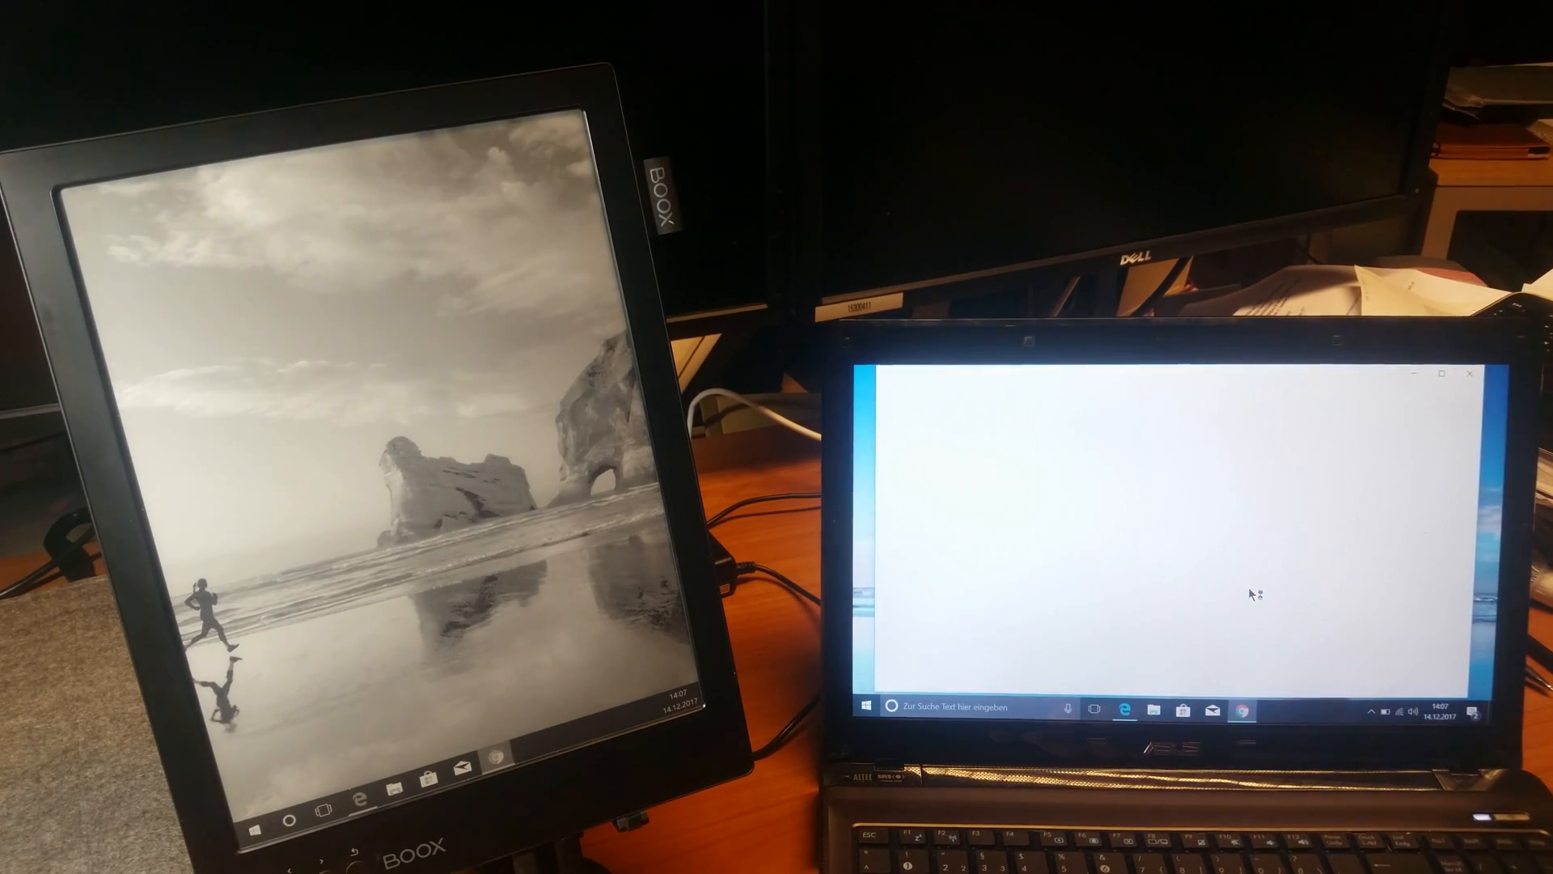
Launch Google Chrome from the taskbar so a blank New Tab opens on the laptop screen
{"action": "left_click", "coordinate": [1241, 710]}
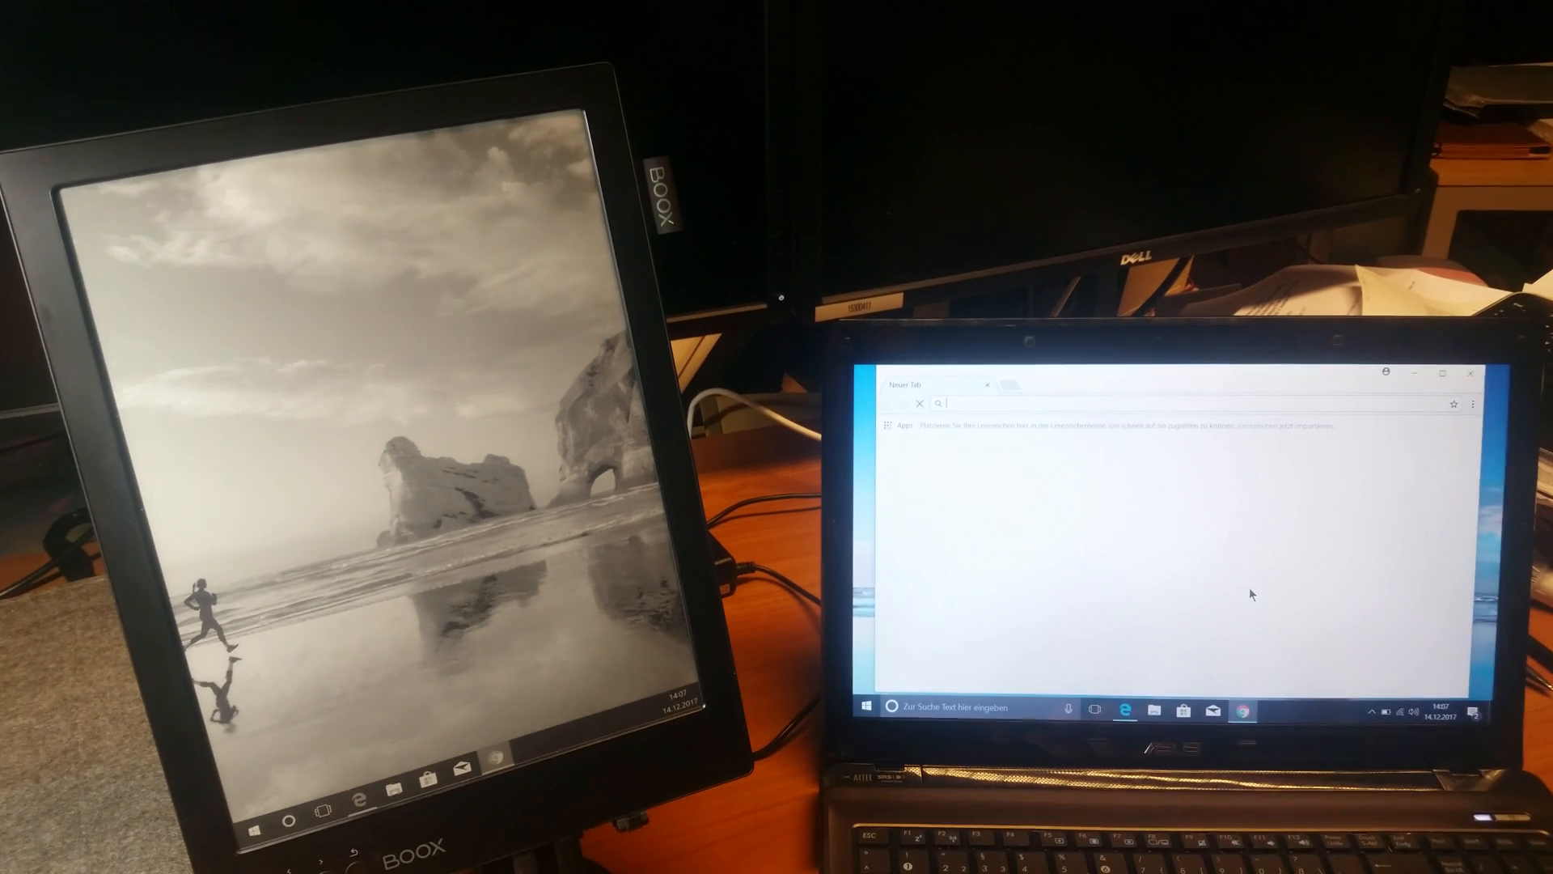